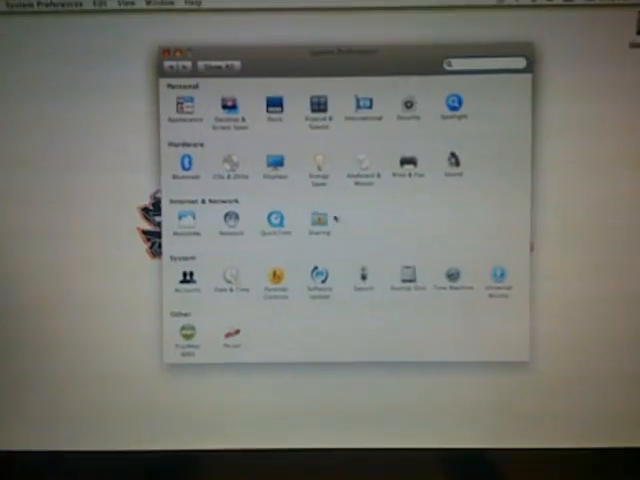
Open the Sharing pane from the Internet & Network row of System Preferences.
left_click(319, 224)
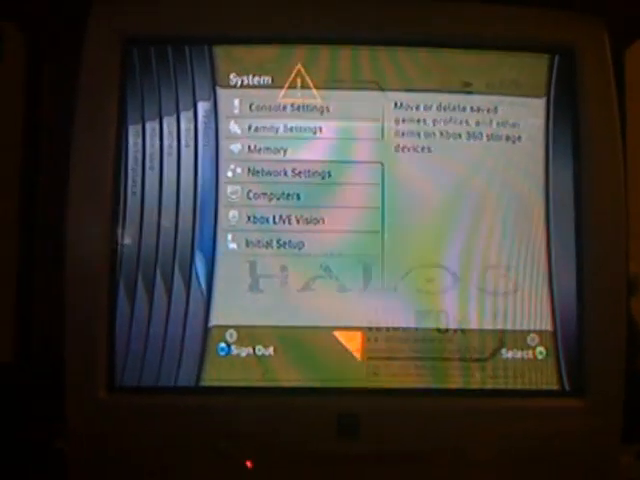
Open the Xbox 360 Network Settings and start the Xbox LIVE connection test.
left_click(288, 172)
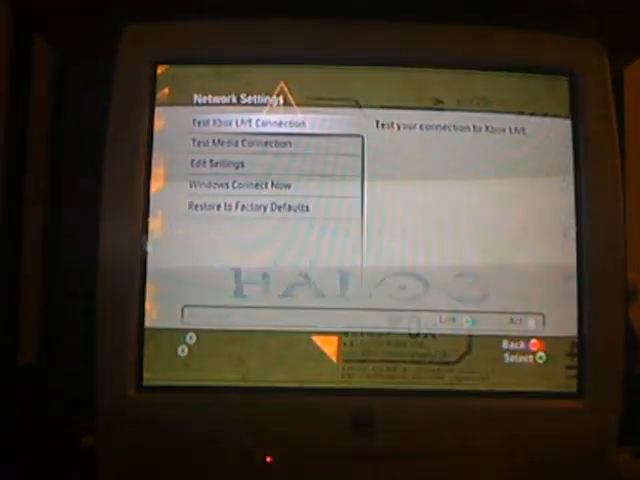
left_click(220, 163)
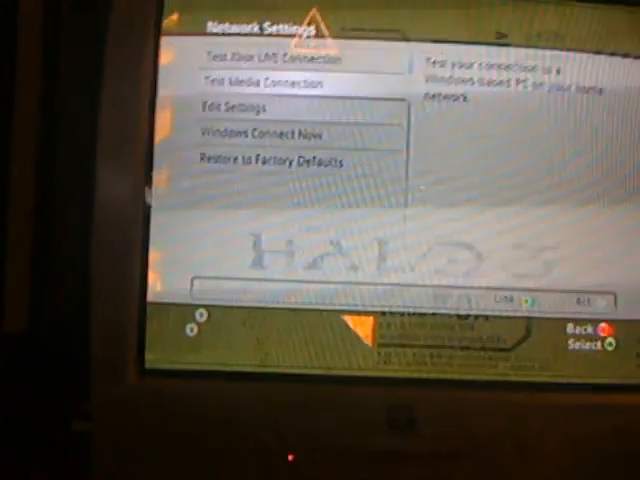
left_click(260, 57)
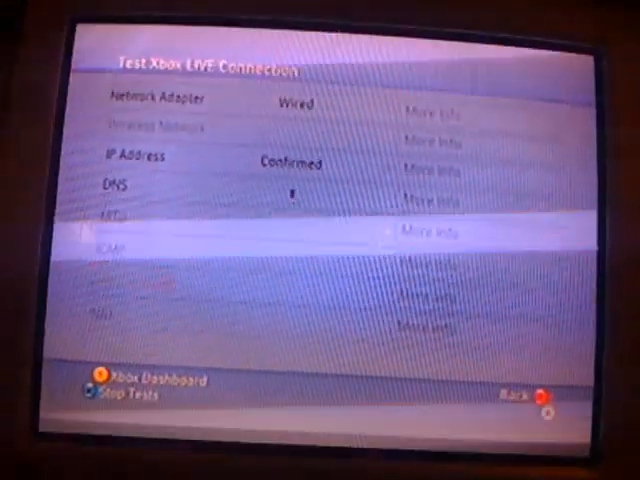